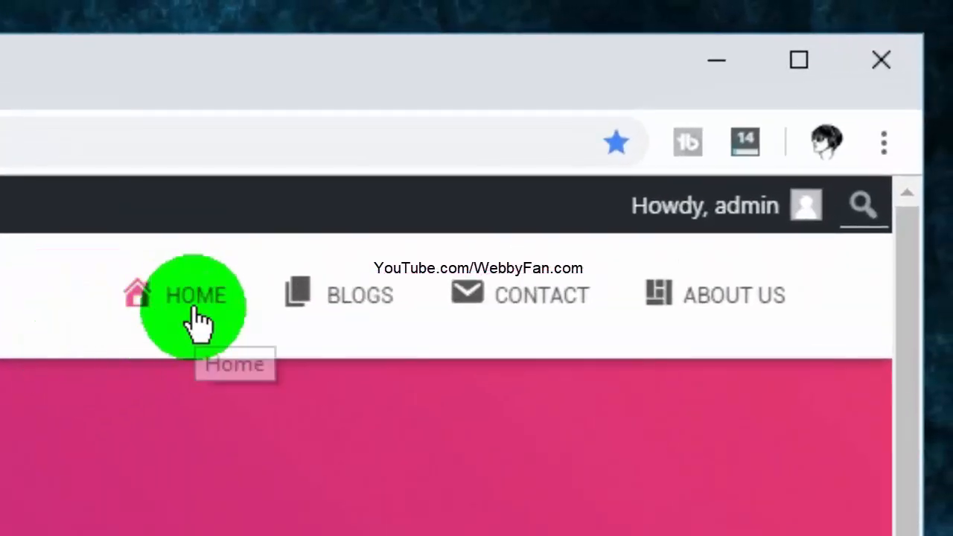
mouse_move(360, 305)
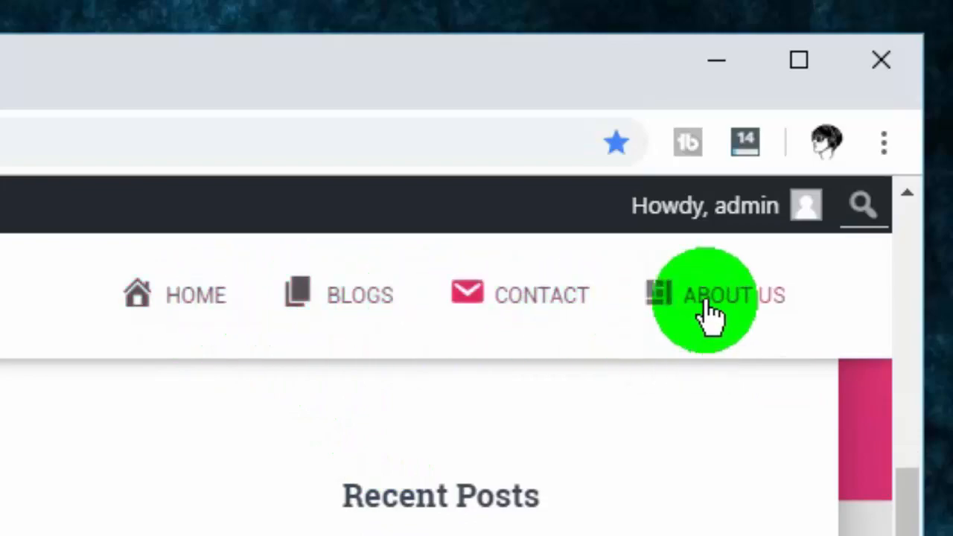
Search the Add New plugins page for 'menu icons'.
click(713, 294)
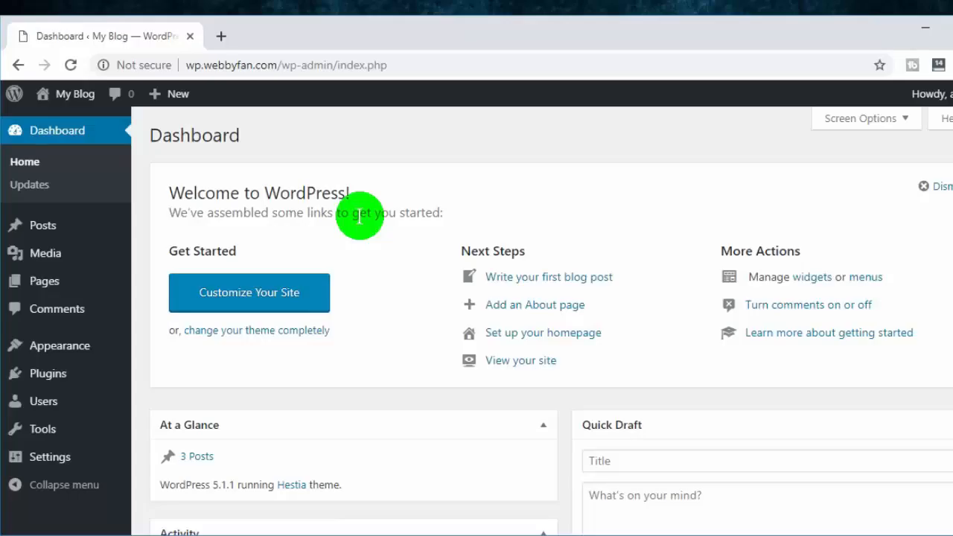
mouse_move(47, 373)
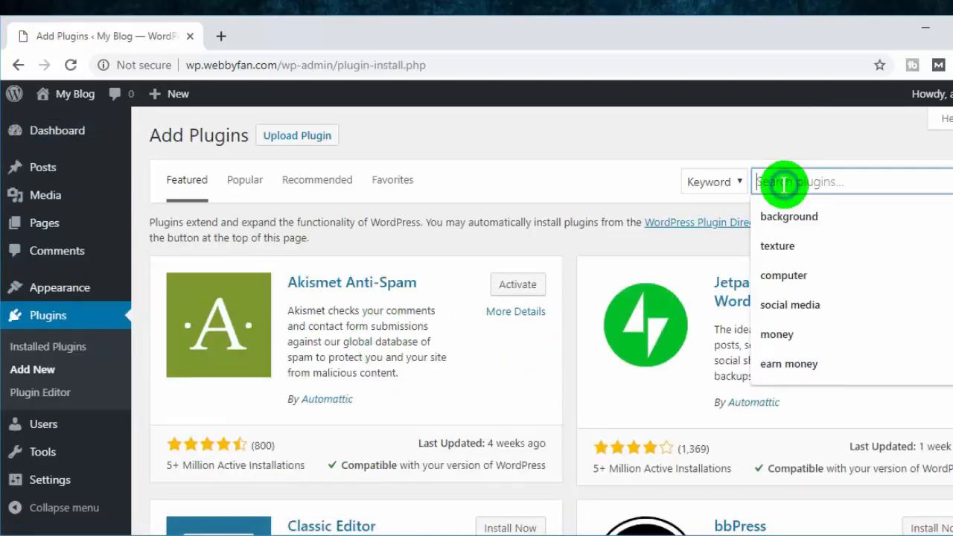
text(menu icons)
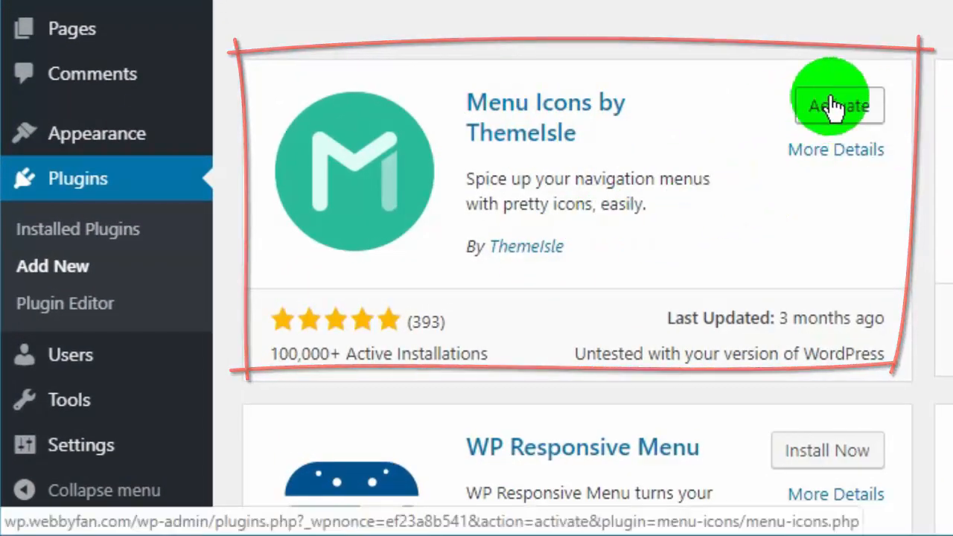
Activate the Menu Icons by ThemeIsle plugin.
click(839, 105)
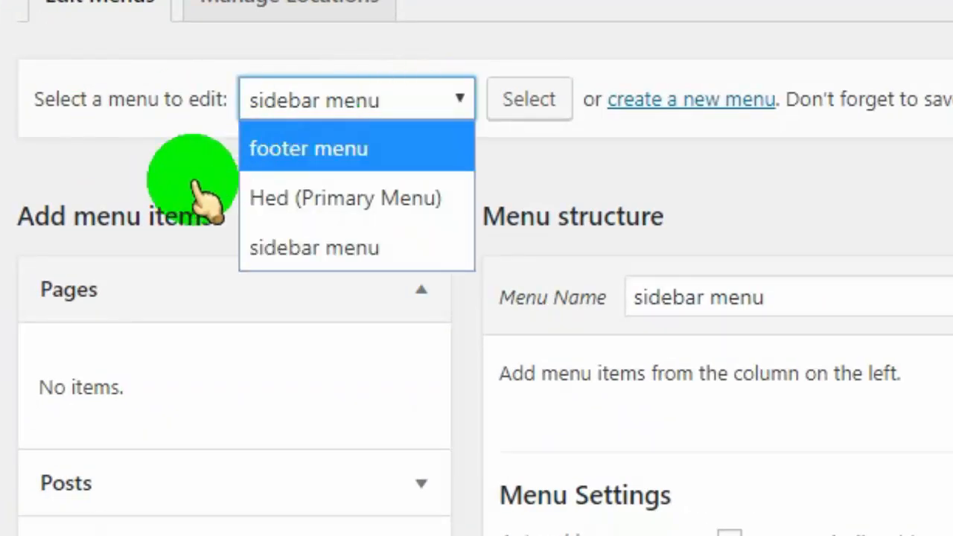
Load the Hed (Primary) menu and expand Menu Icons Settings with Dashicons enabled.
click(344, 197)
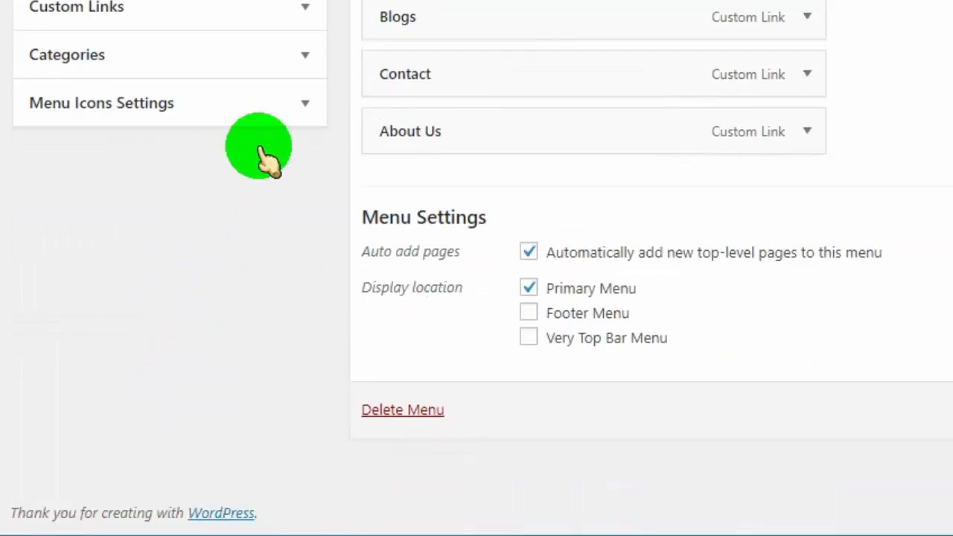
click(100, 103)
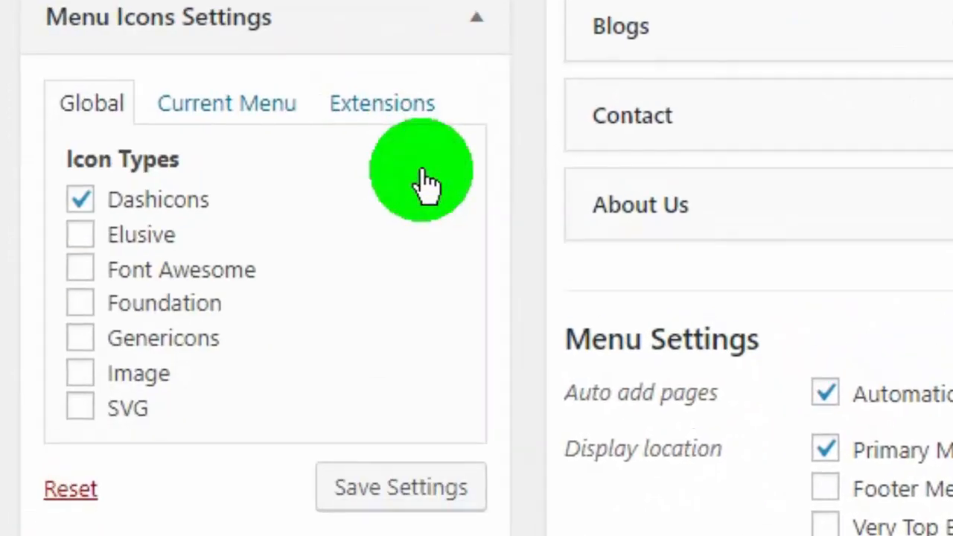
mouse_move(182, 305)
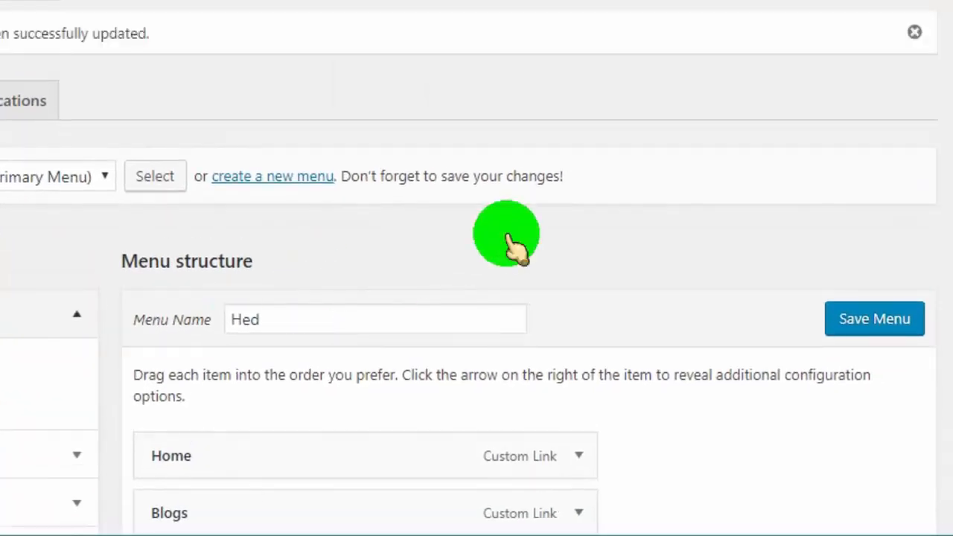
Expand the Home menu item's settings to reach its Icon selector.
scroll(down, 3)
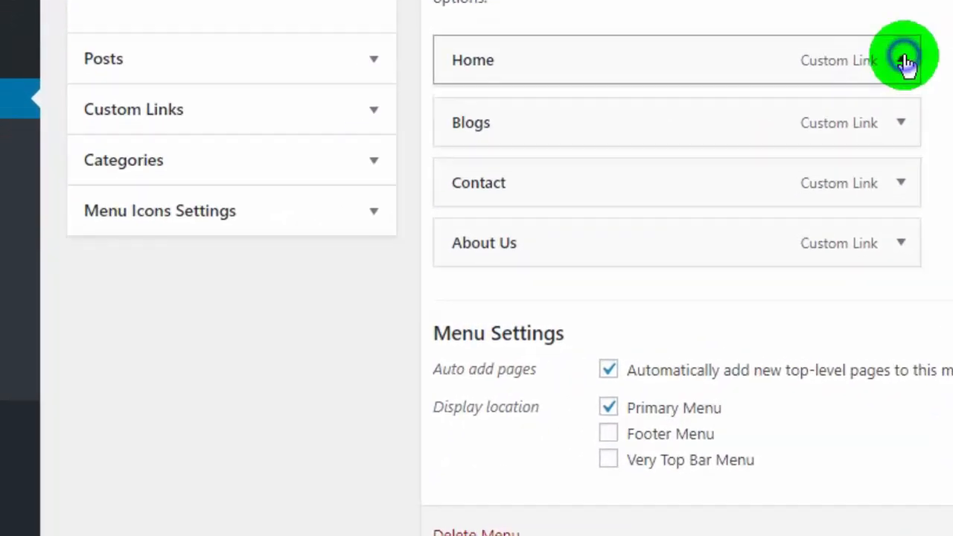
click(901, 60)
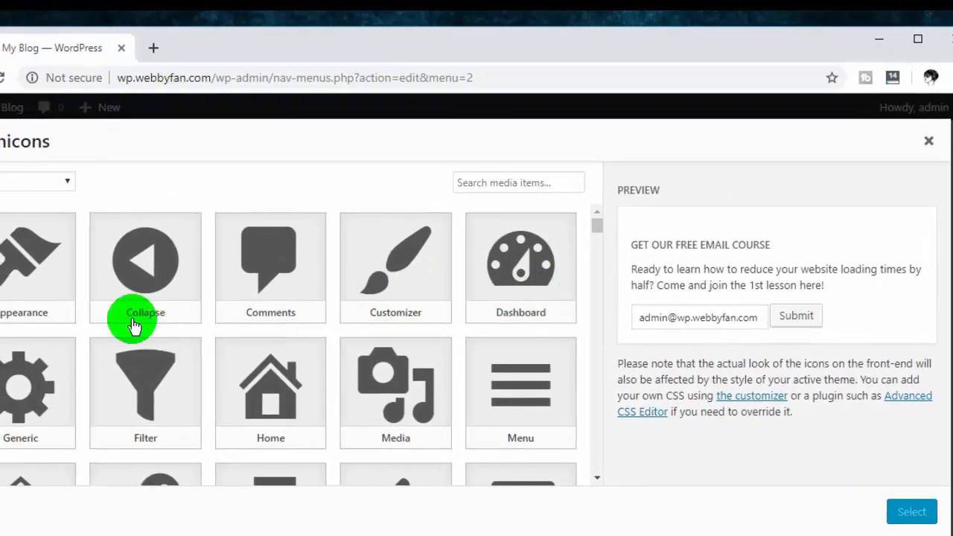
mouse_move(271, 384)
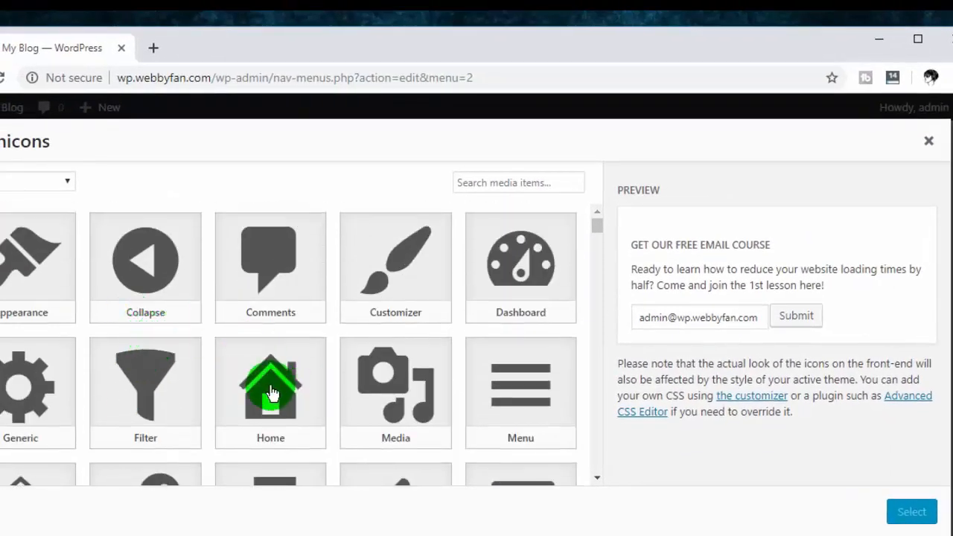
Pick the house dashicon for the Home menu item.
click(270, 391)
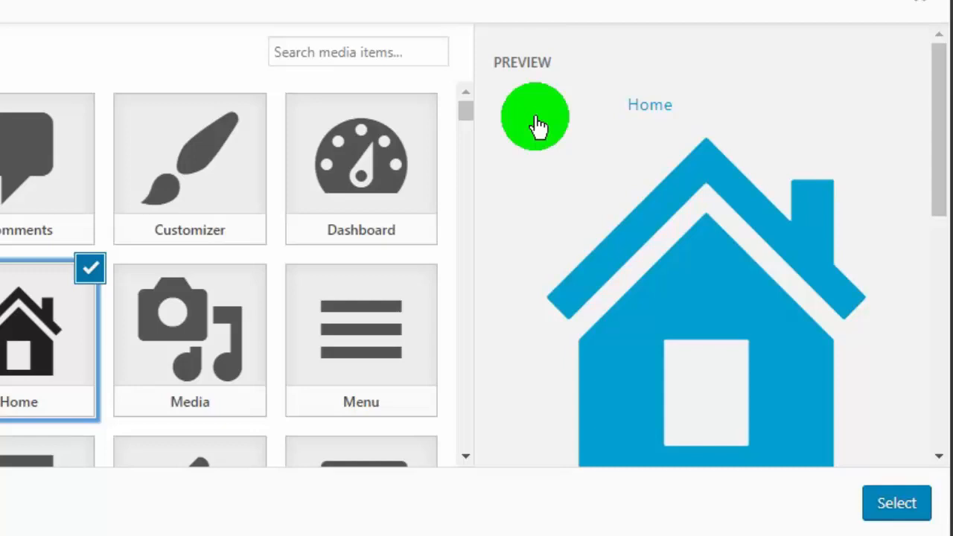
mouse_move(566, 162)
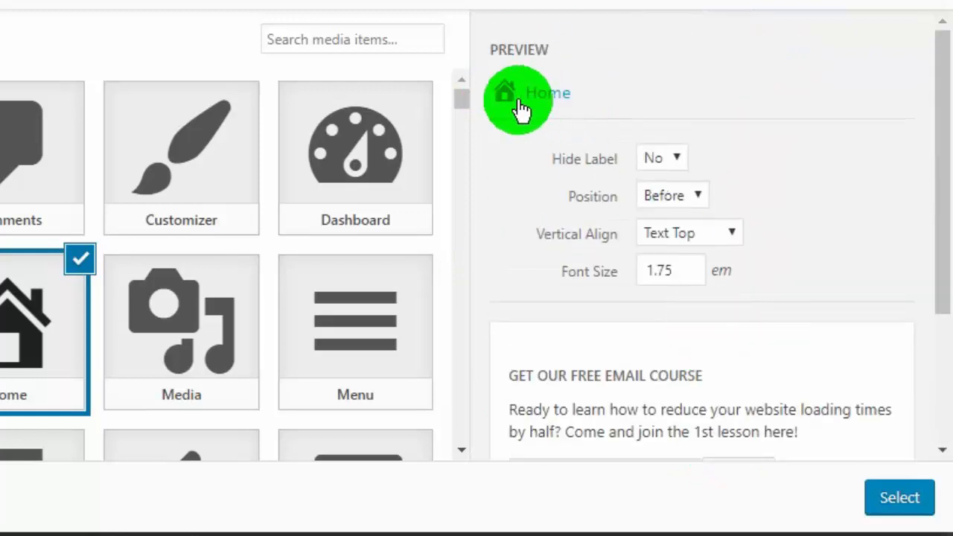
click(668, 270)
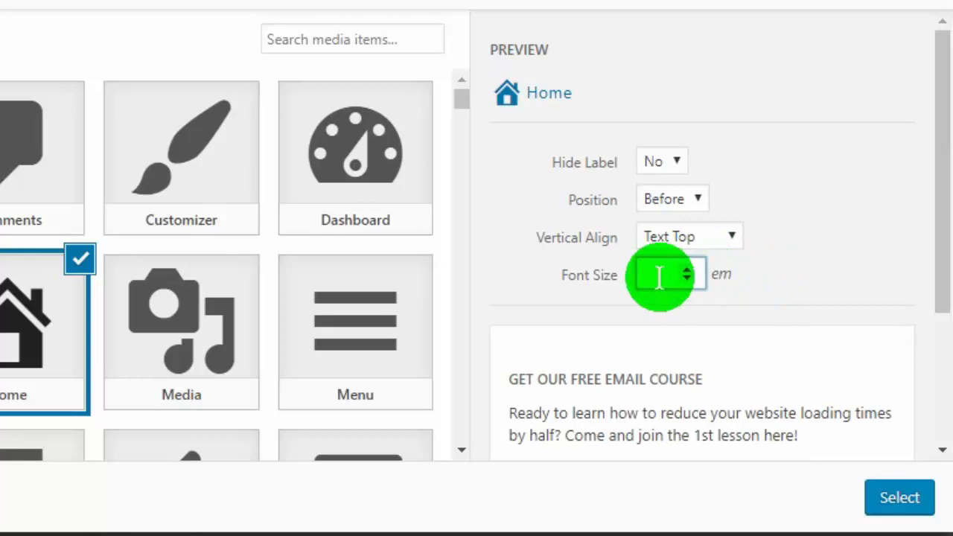
text(1.75)
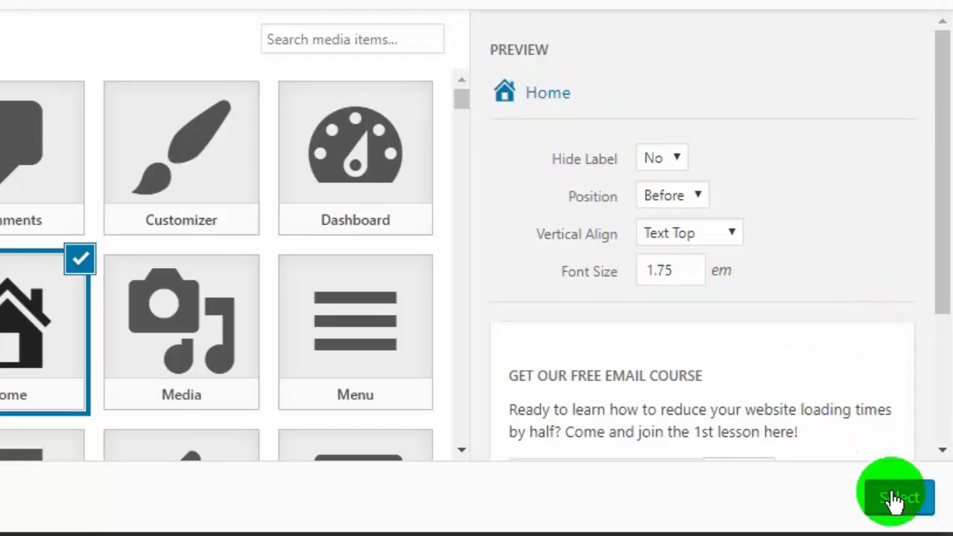
Apply the house icon to Home and save the Hed menu.
click(897, 497)
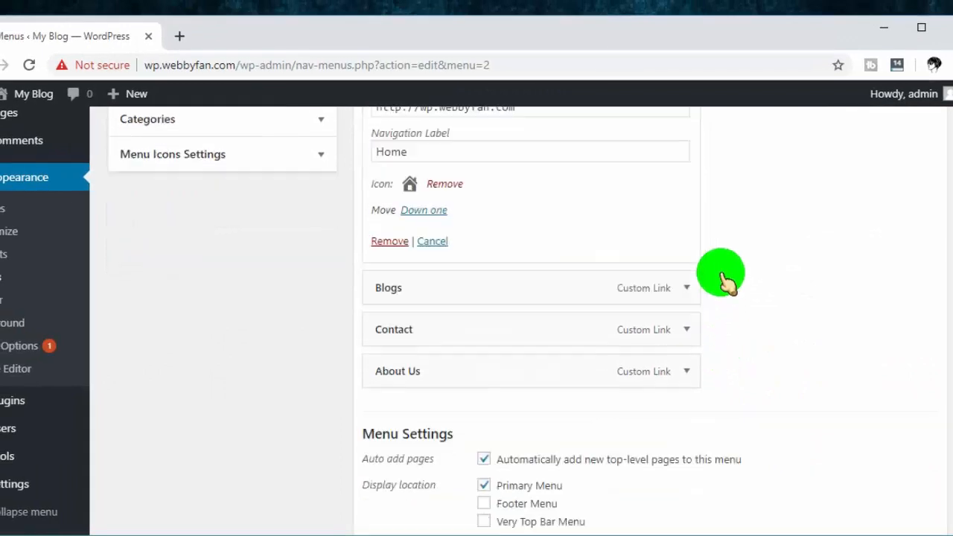
click(902, 445)
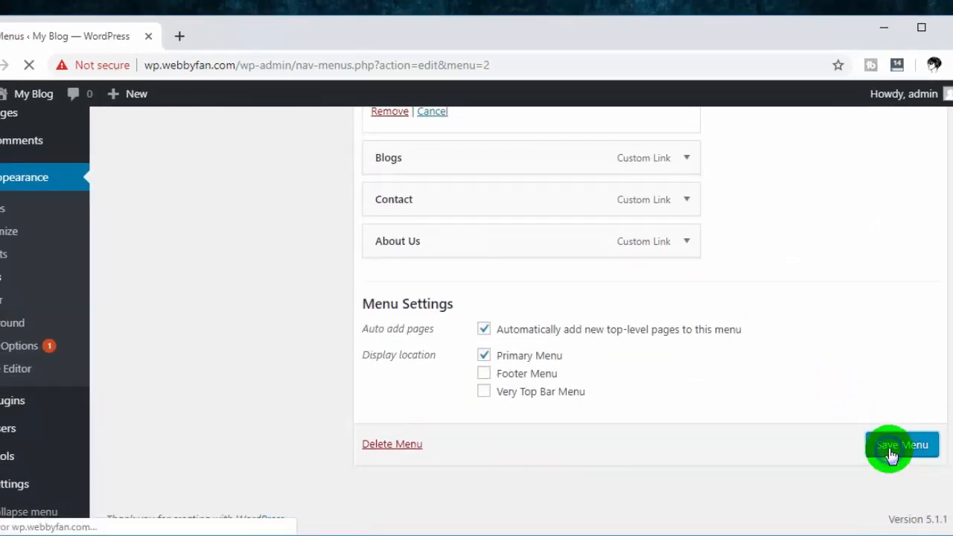
click(901, 444)
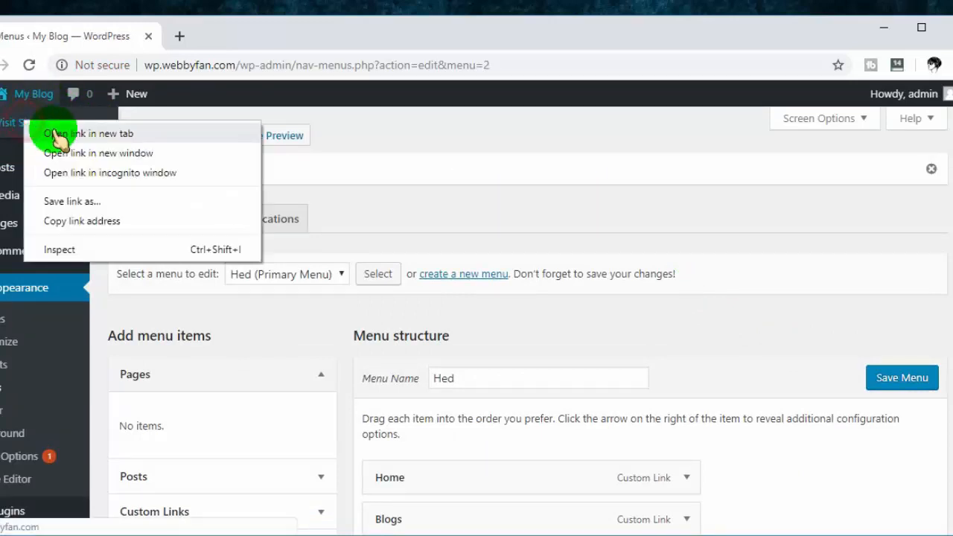
Open the live site in a new tab to view the menu icons.
click(90, 133)
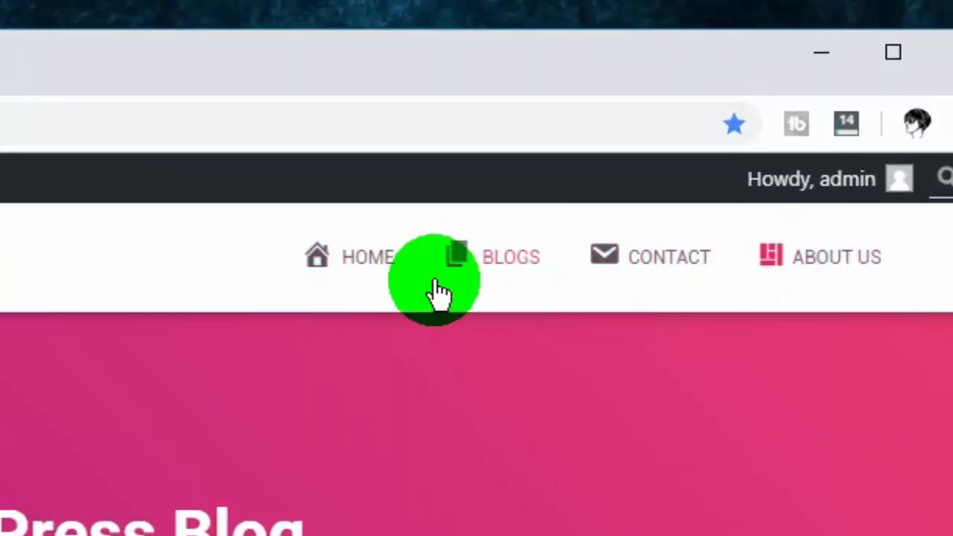
mouse_move(175, 305)
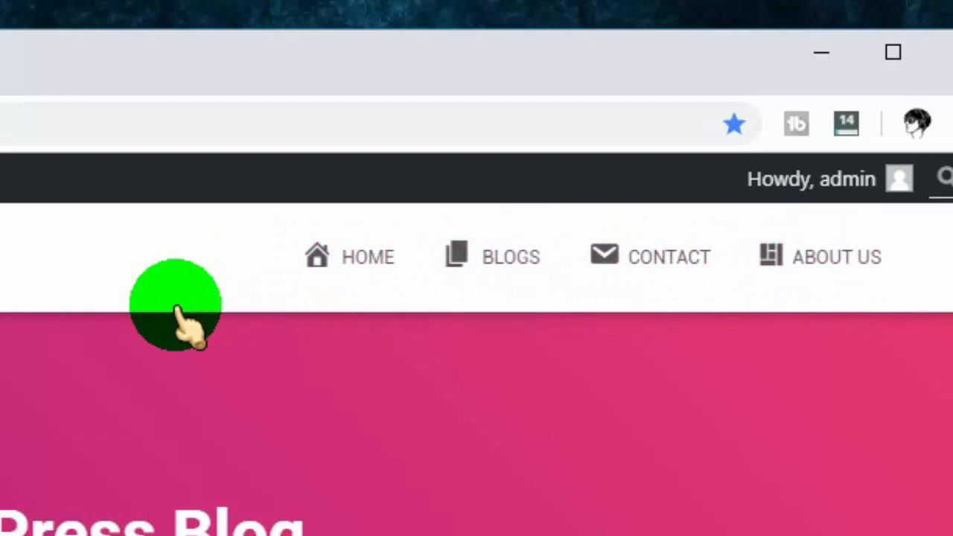